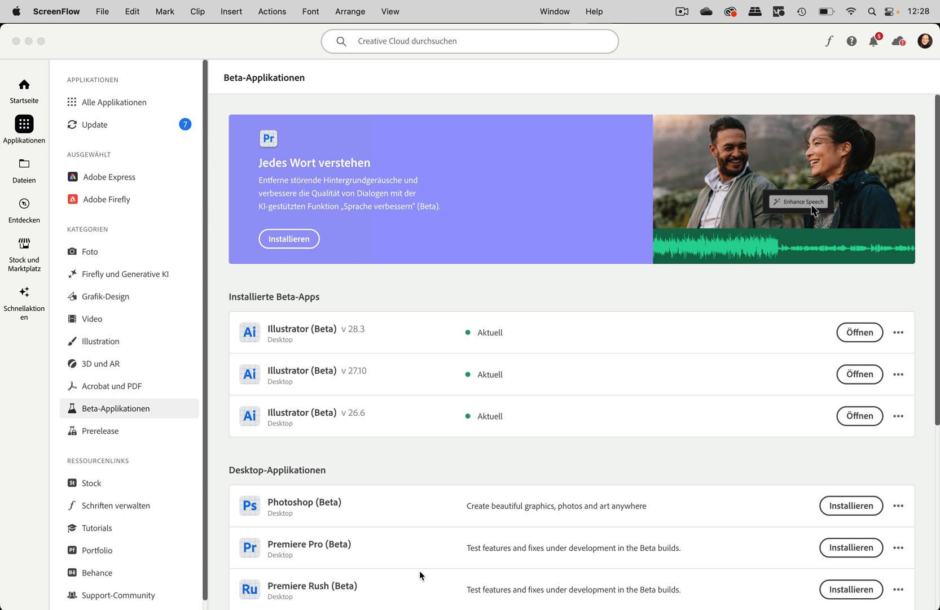
mouse_move(202, 489)
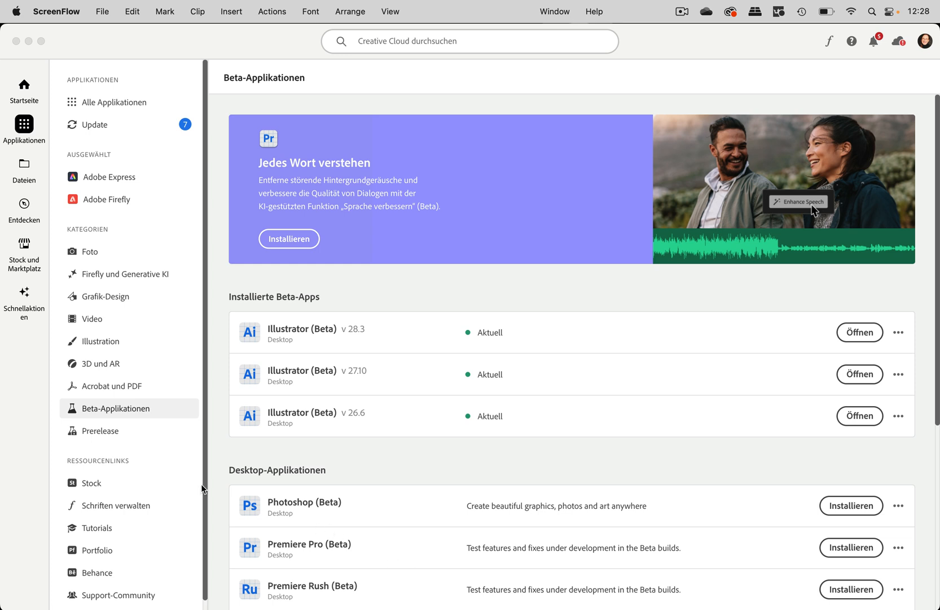
mouse_move(721, 295)
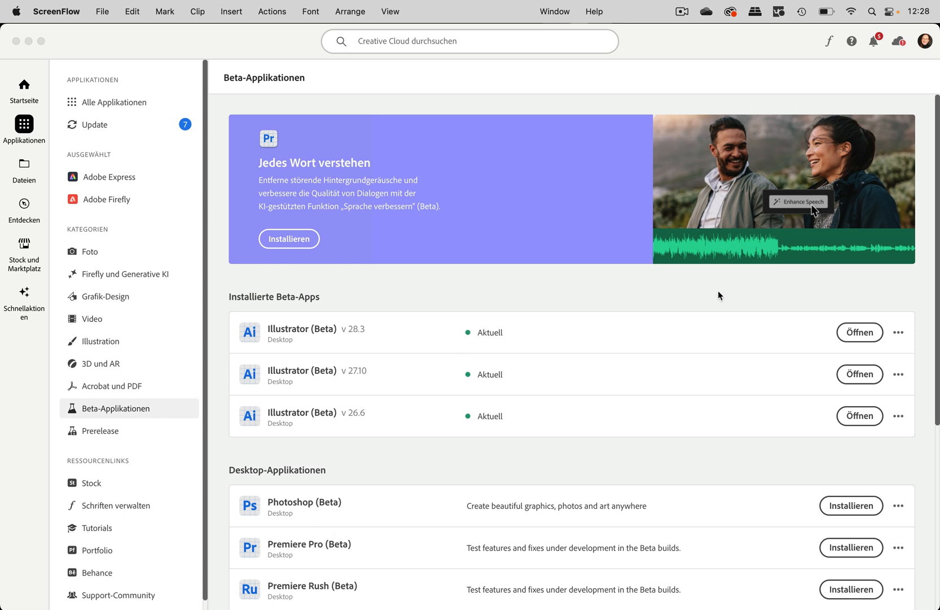
mouse_move(619, 322)
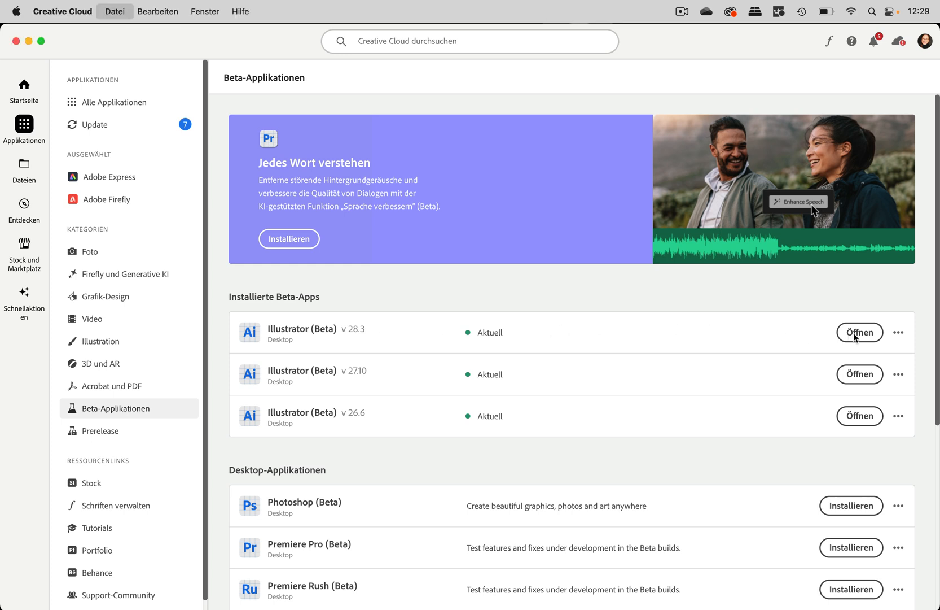
Launch Illustrator (Beta) v28.3 and create a new blank millimetre document, Untitled-1.
left_click(860, 332)
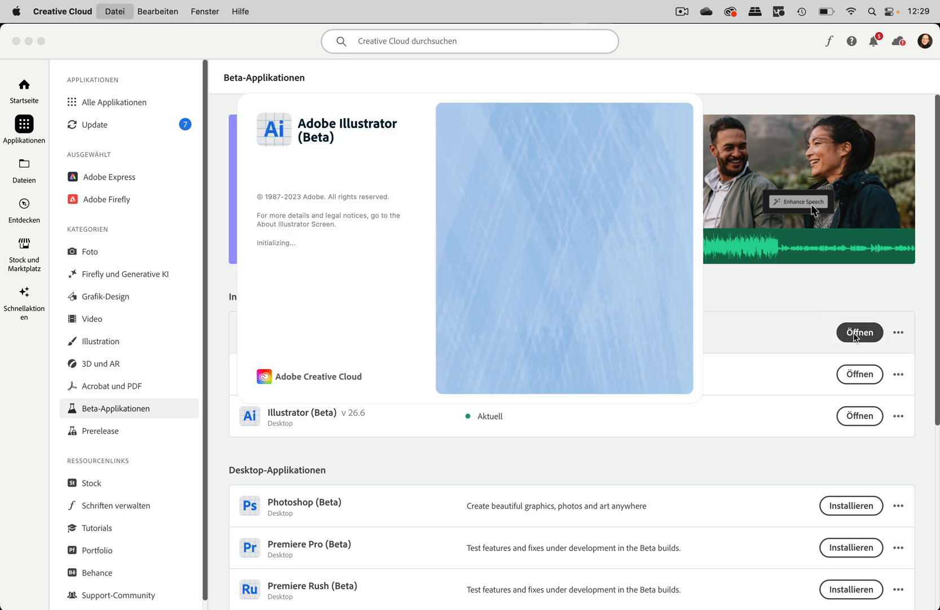
left_click(860, 332)
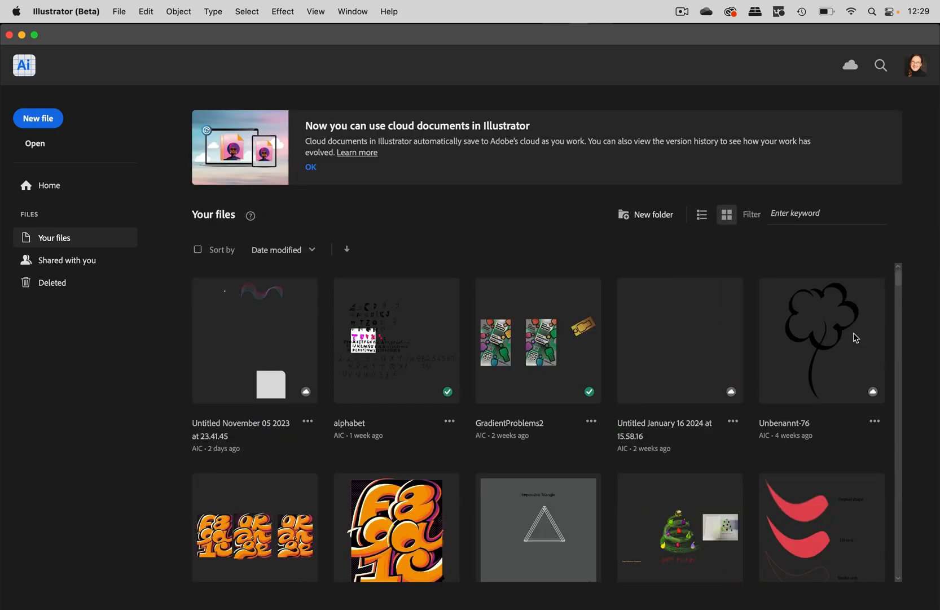
left_click(38, 118)
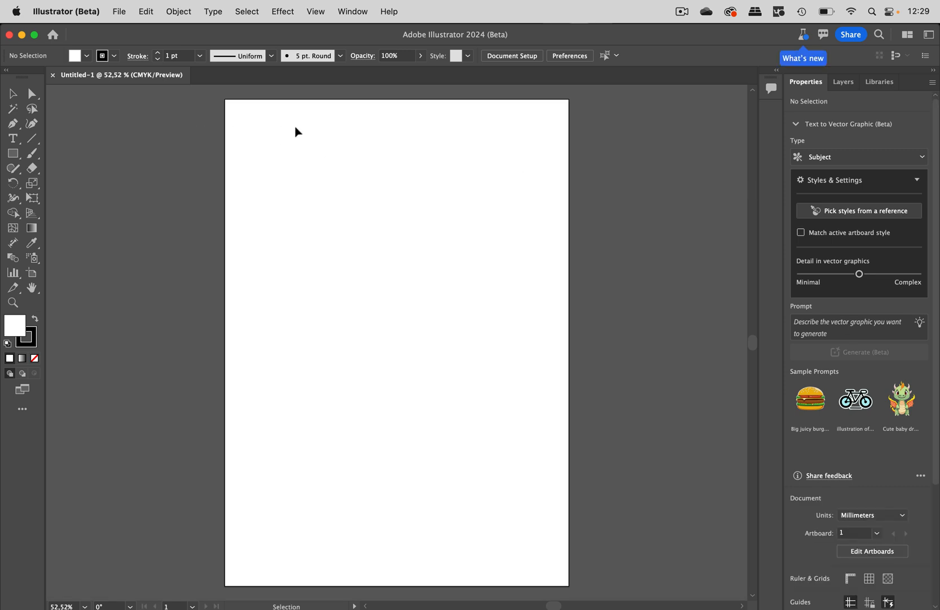
mouse_move(350, 127)
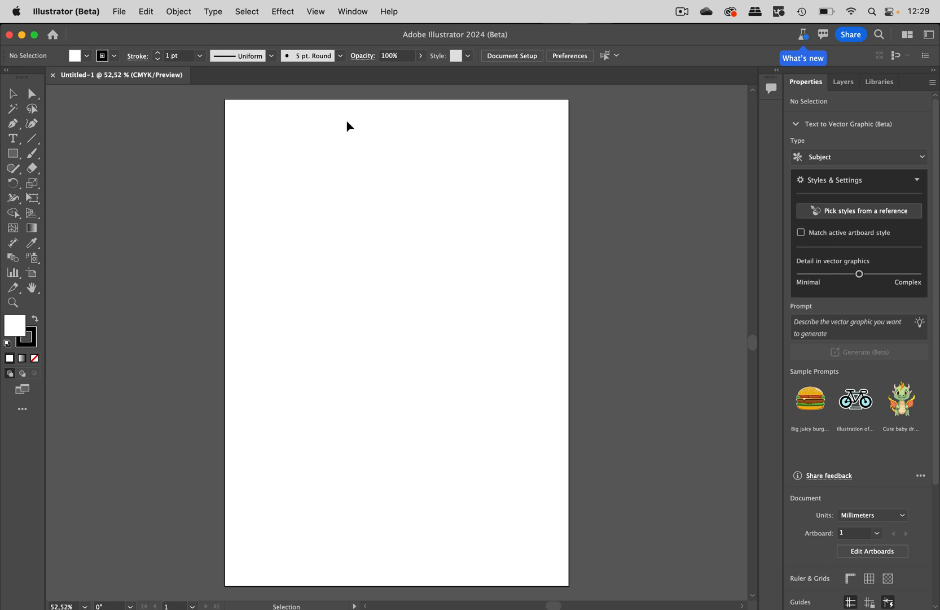
Show the rulers, pull a guide onto the page, and draw a rectangle.
key("cmd+r")
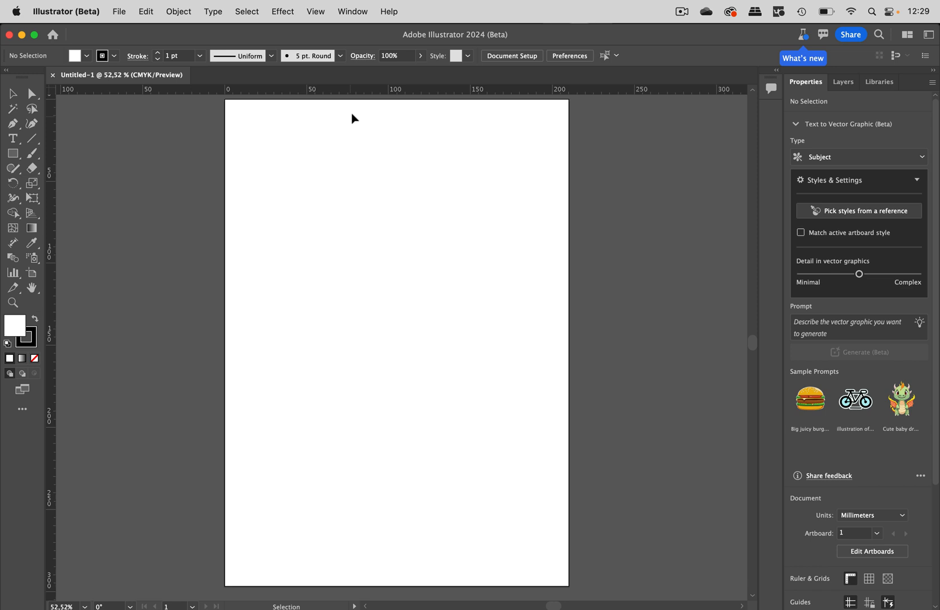
left_click_drag(354, 88, 354, 133)
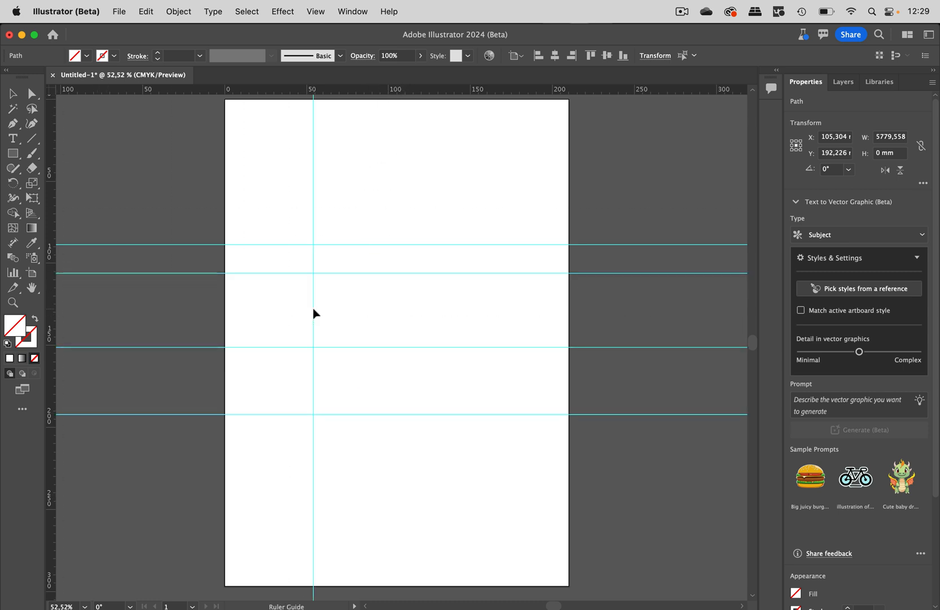
left_click(12, 154)
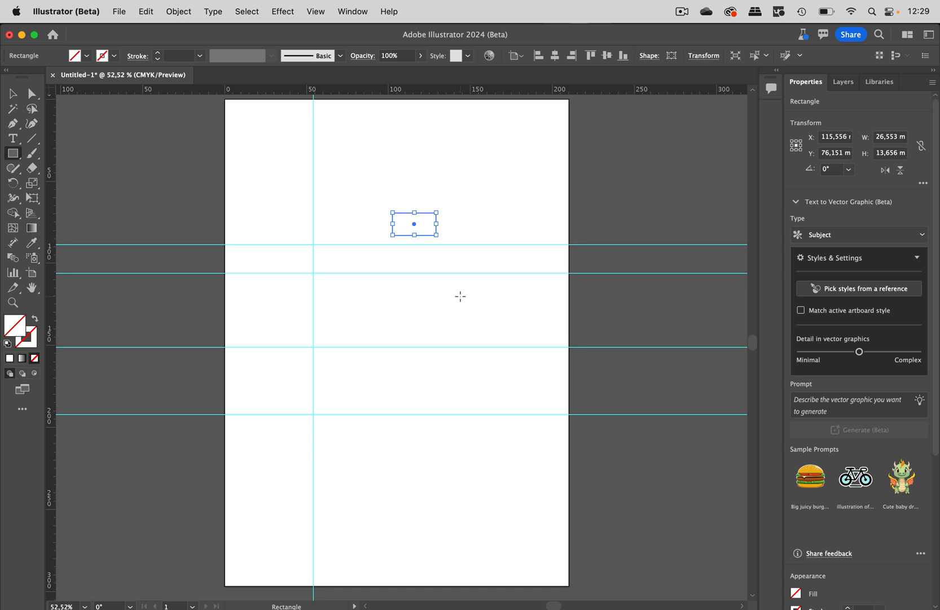
left_click_drag(330, 447, 408, 498)
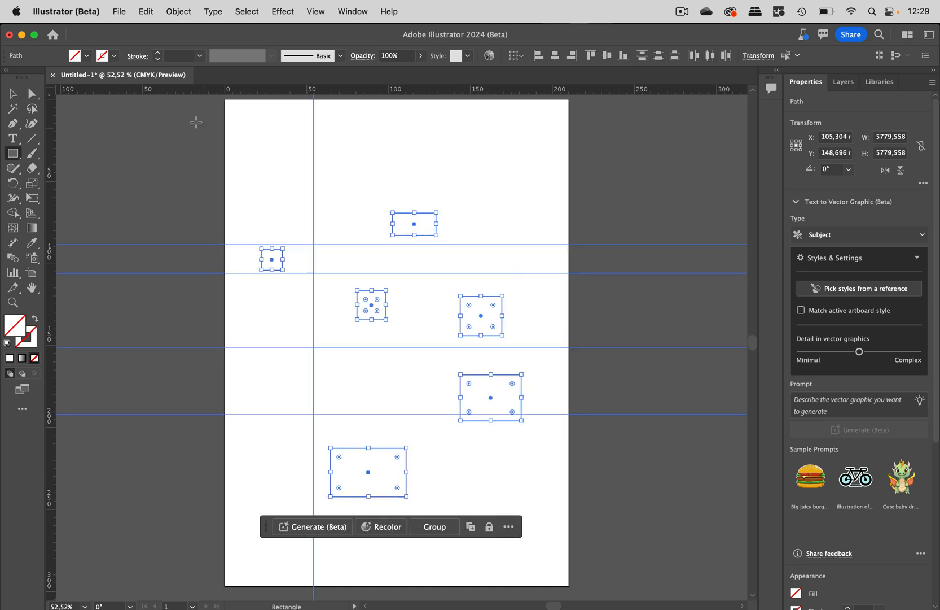
mouse_move(75, 55)
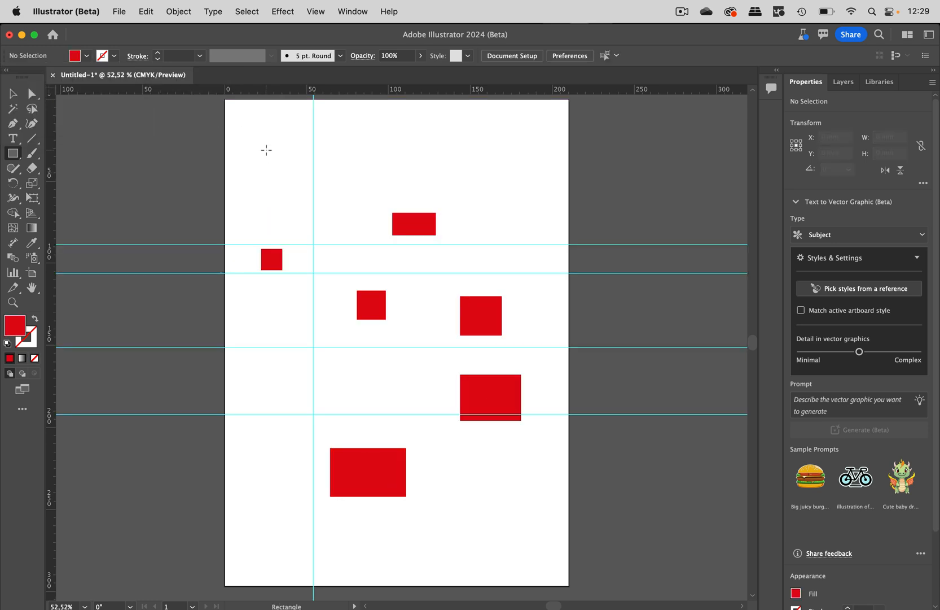
mouse_move(478, 144)
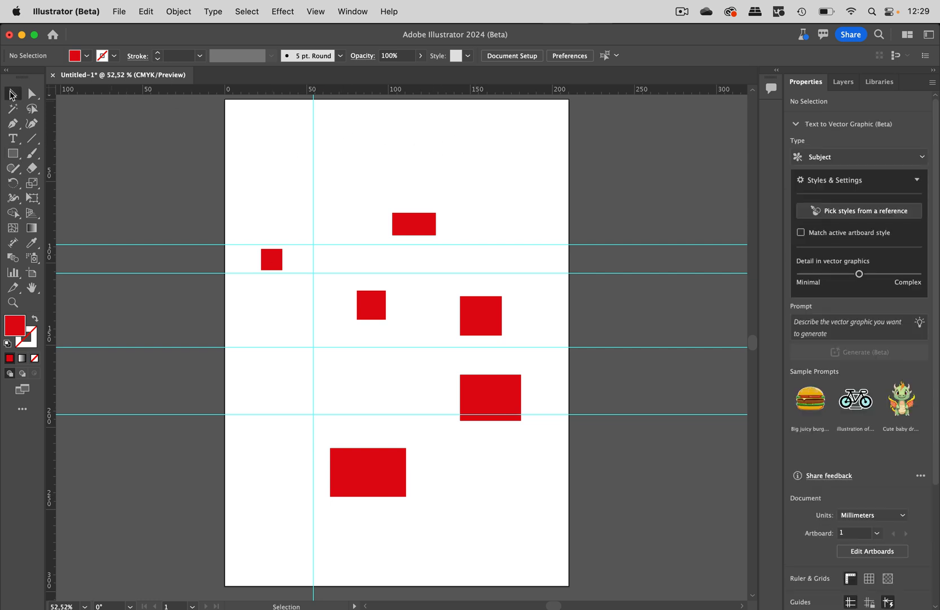
mouse_move(366, 156)
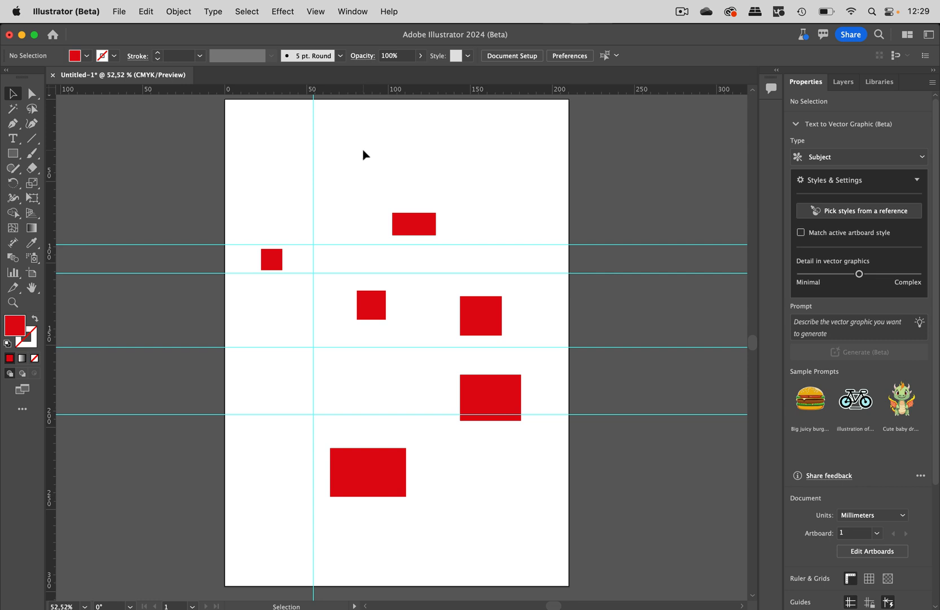
mouse_move(359, 178)
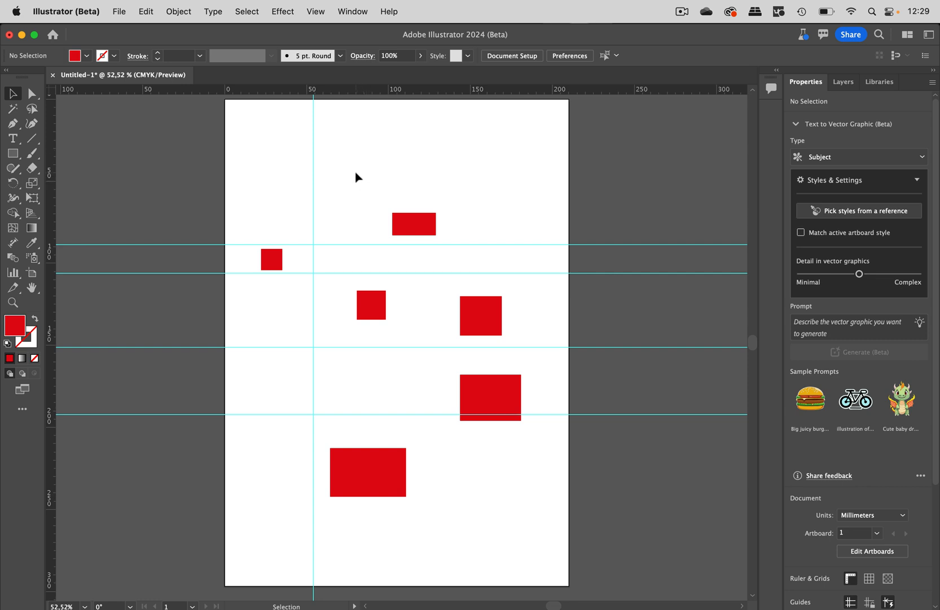
mouse_move(344, 185)
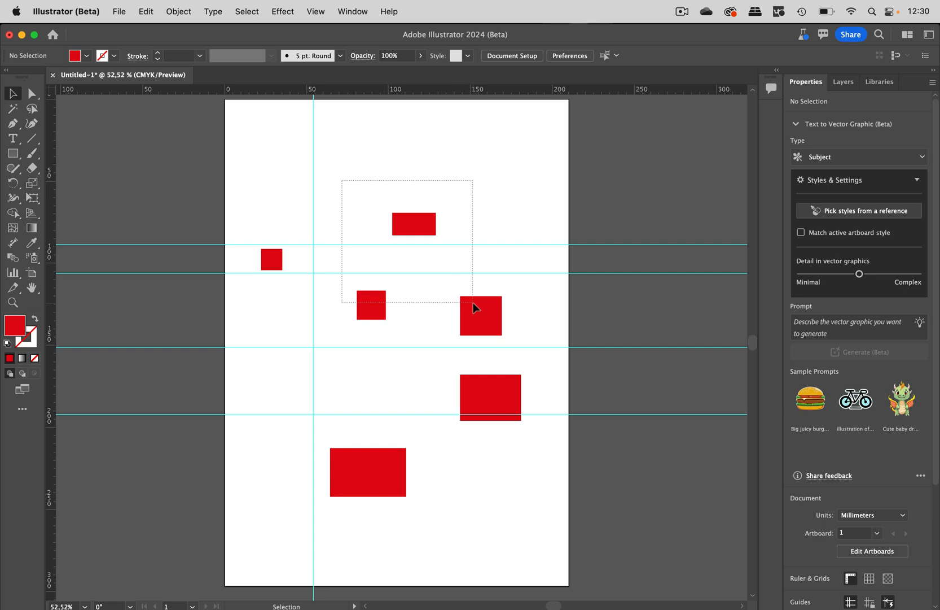
mouse_move(476, 308)
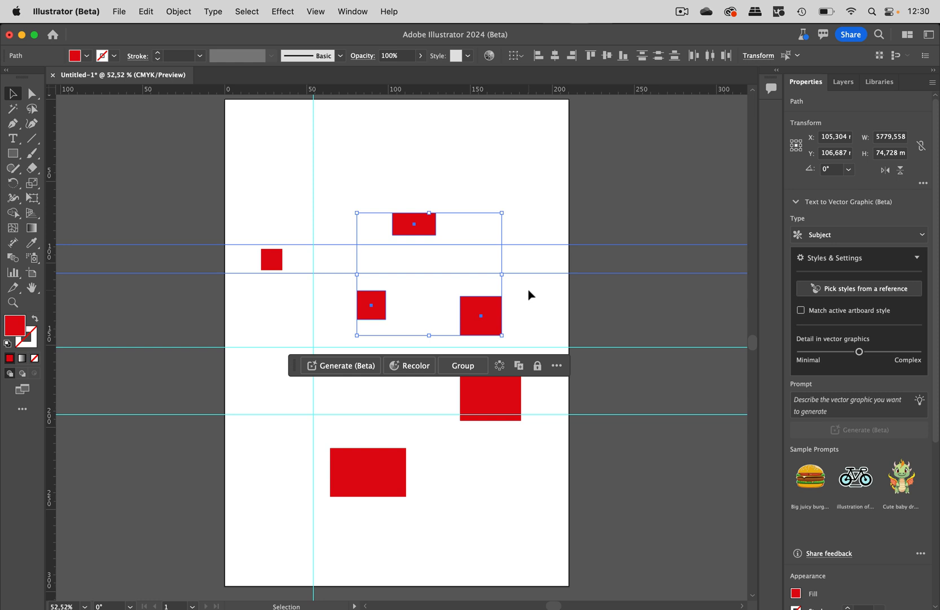
mouse_move(541, 257)
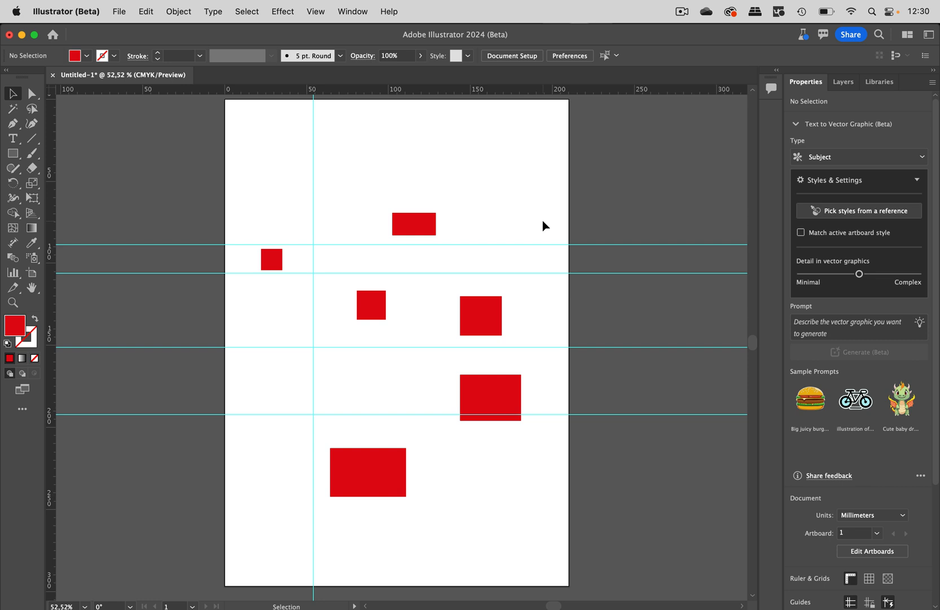
mouse_move(539, 220)
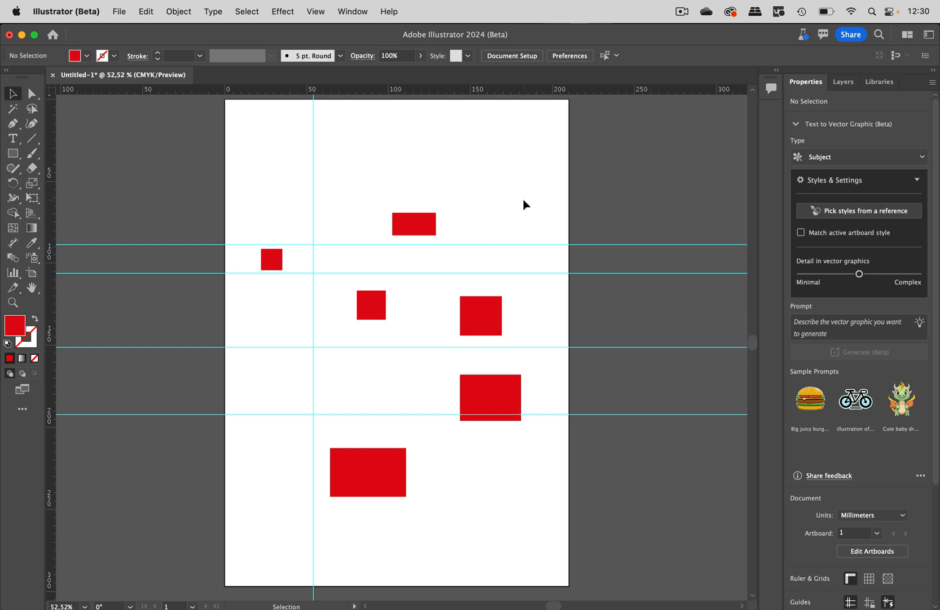
mouse_move(360, 217)
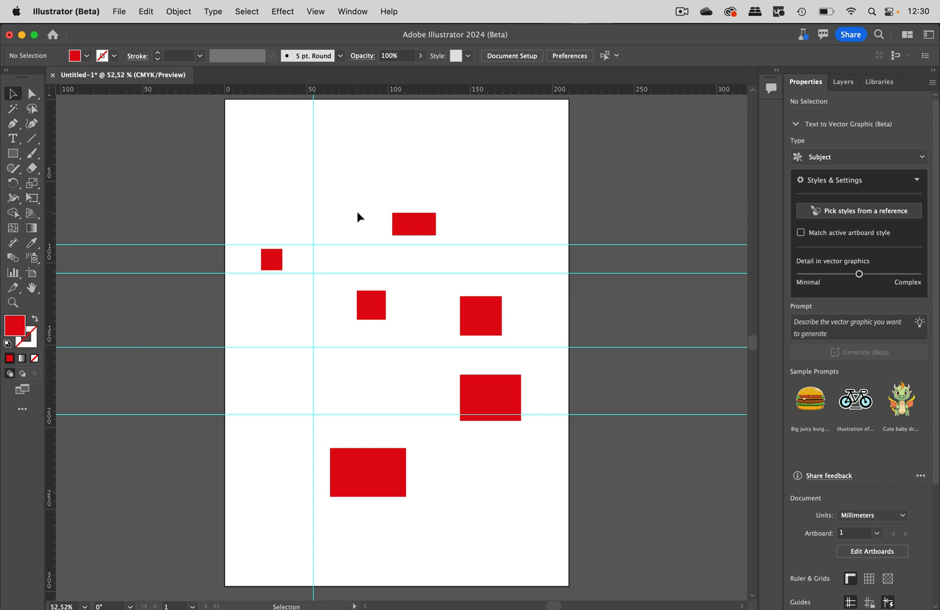
mouse_move(342, 225)
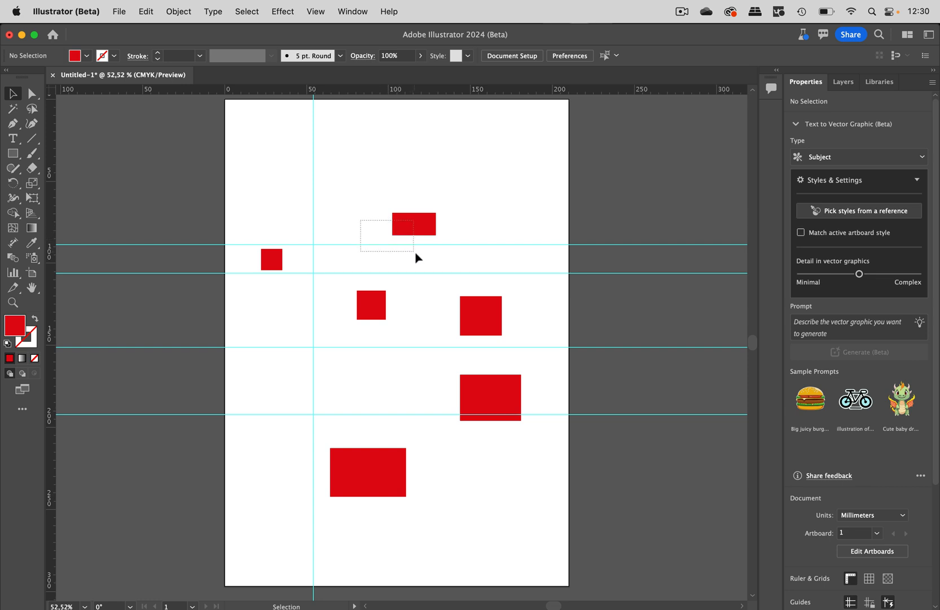
Dismiss the generative AI introduction and marquee-select the top red bar and square below.
left_click_drag(418, 258, 452, 282)
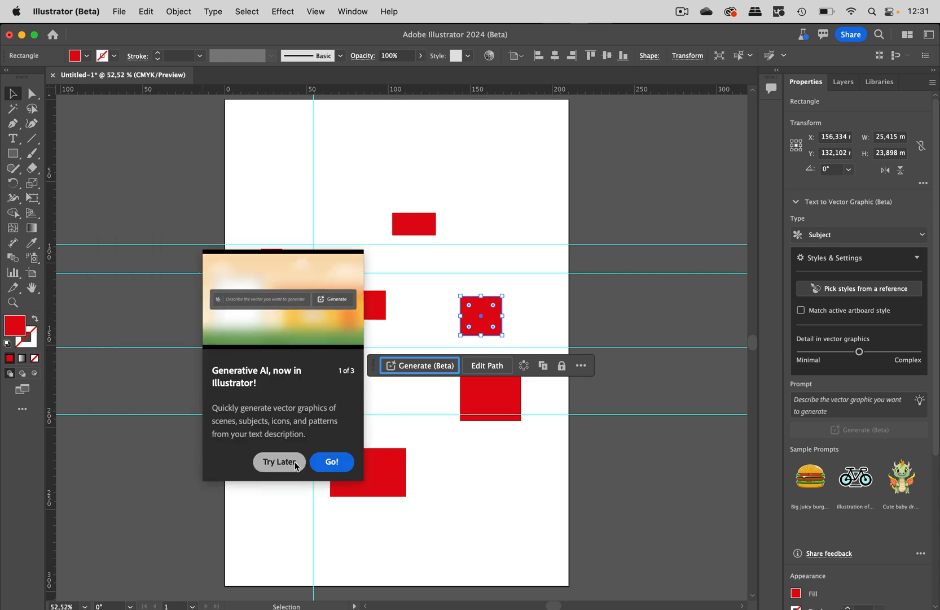
left_click(280, 462)
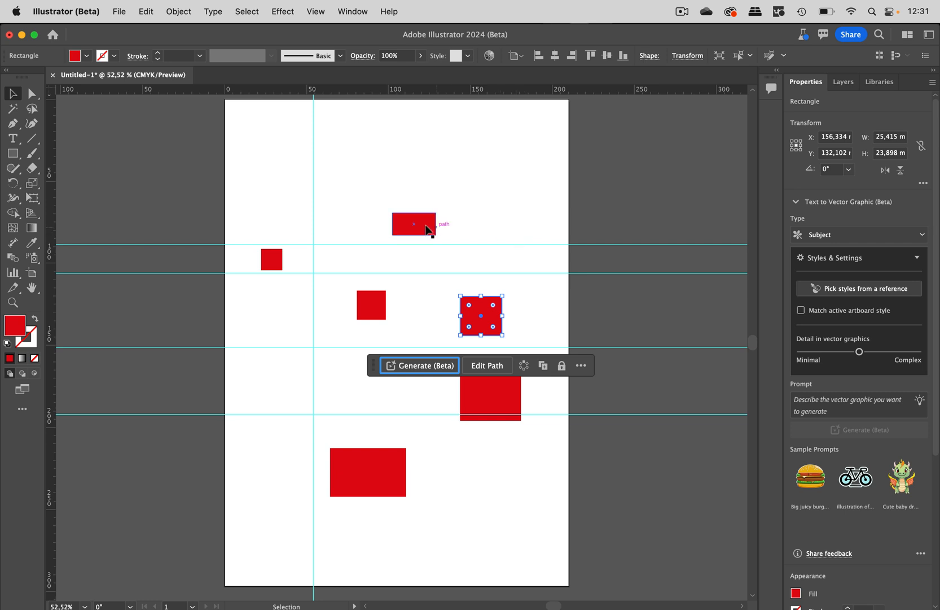
mouse_move(491, 163)
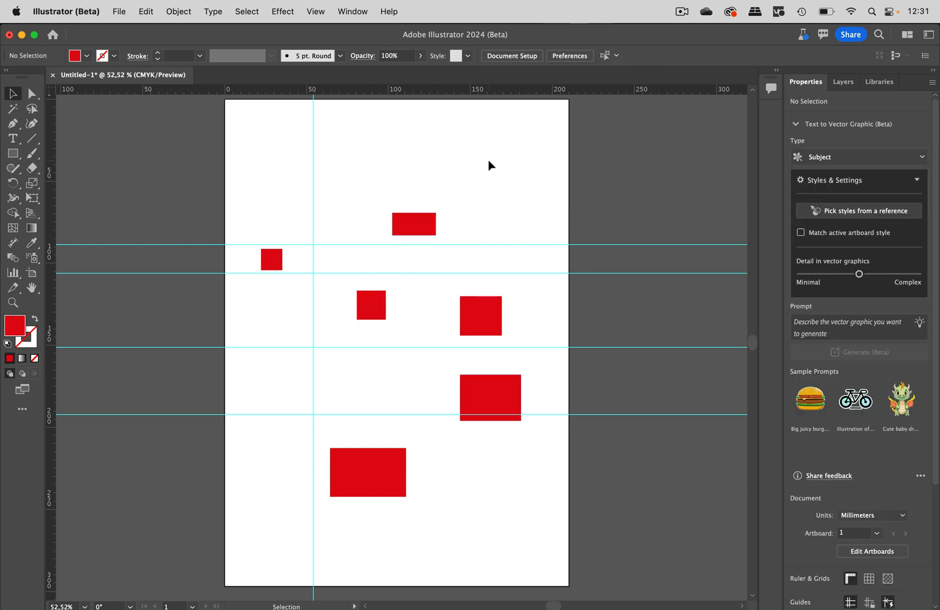
mouse_move(337, 187)
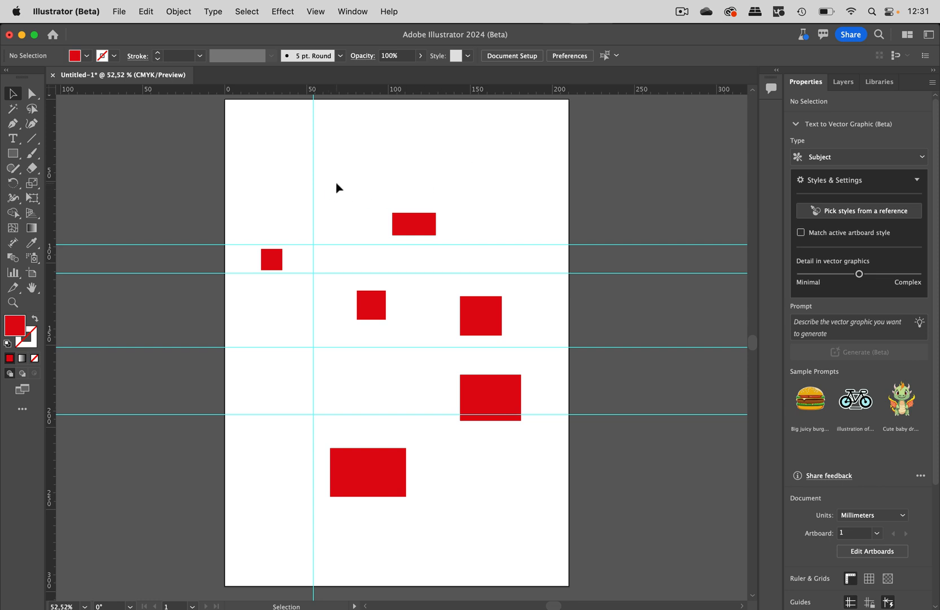
left_click_drag(337, 185, 353, 198)
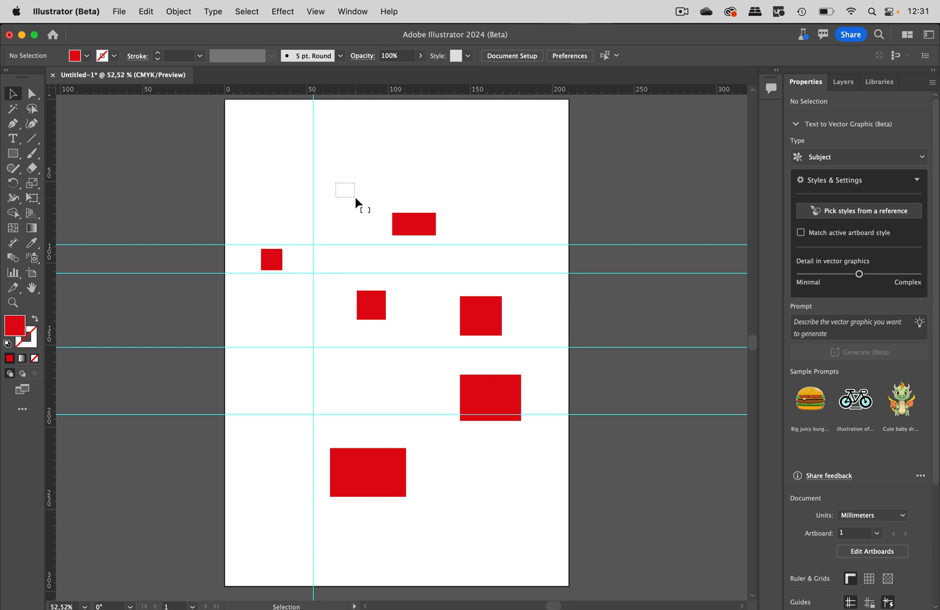
left_click_drag(345, 191, 471, 346)
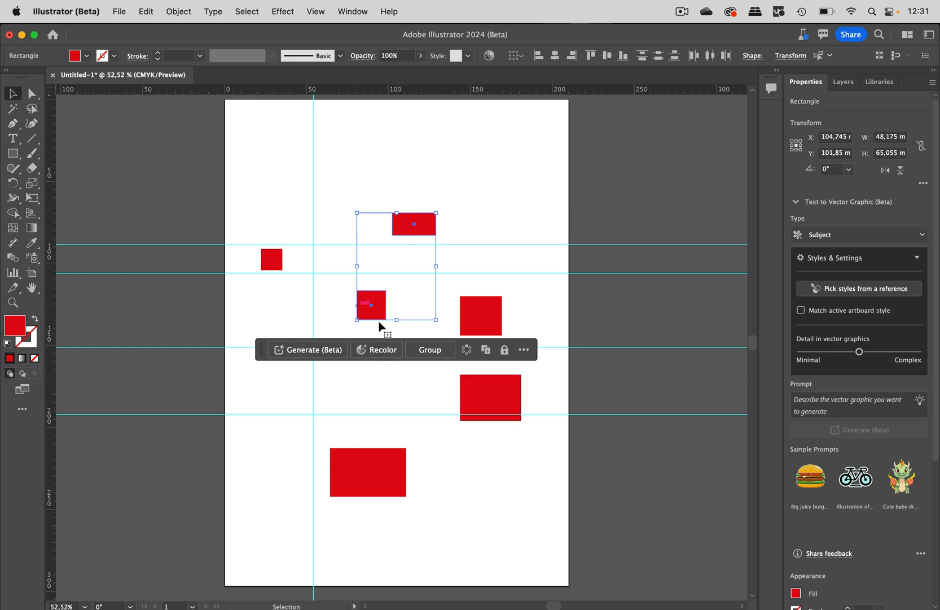
mouse_move(470, 175)
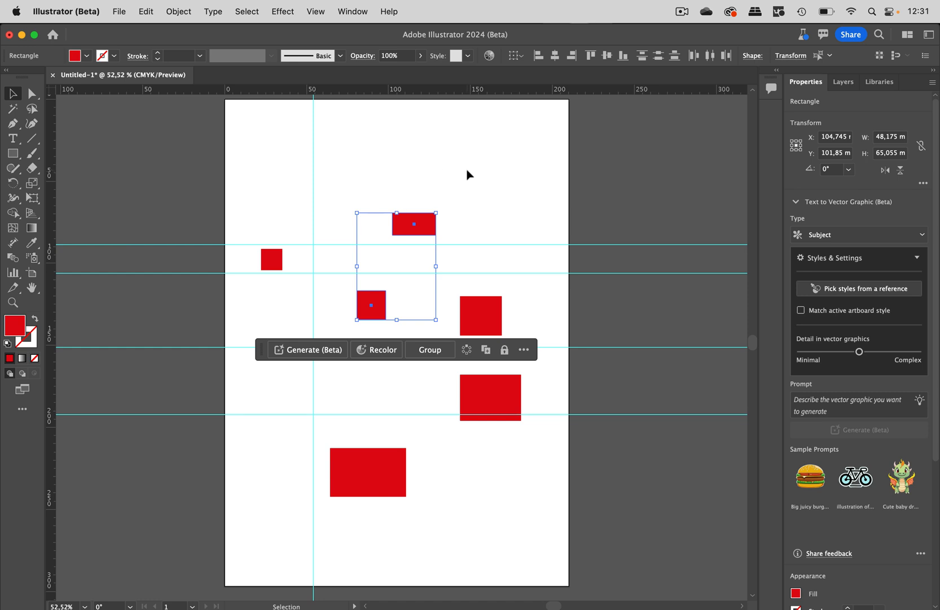
Draw a star above the top rectangle with the Star Tool.
left_click(12, 153)
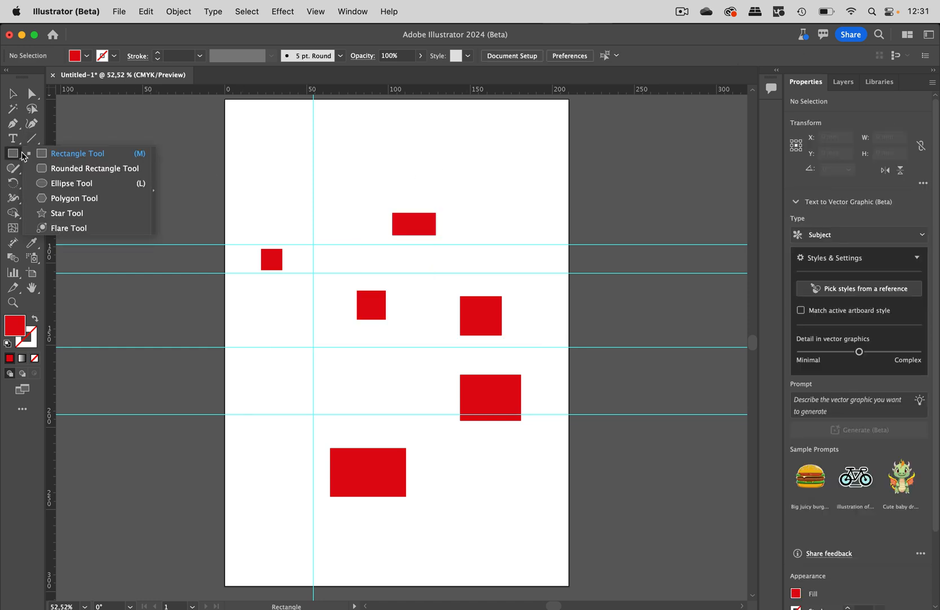
left_click(67, 212)
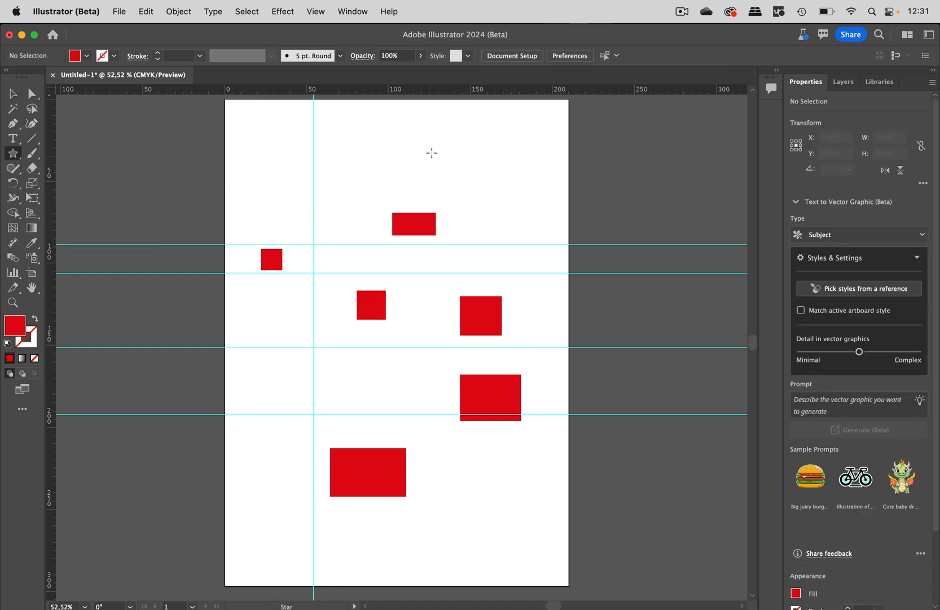
left_click_drag(420, 120, 453, 164)
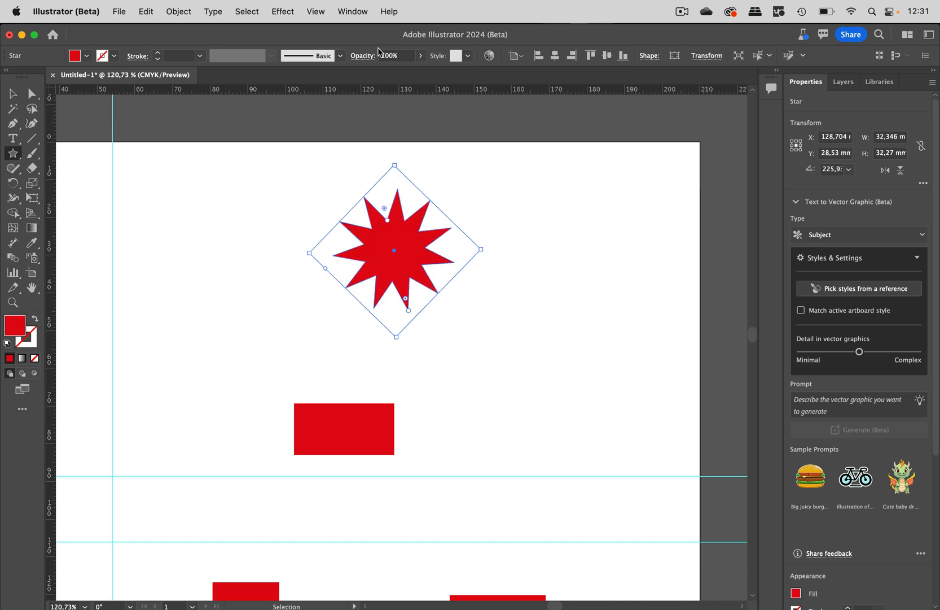
left_click(352, 11)
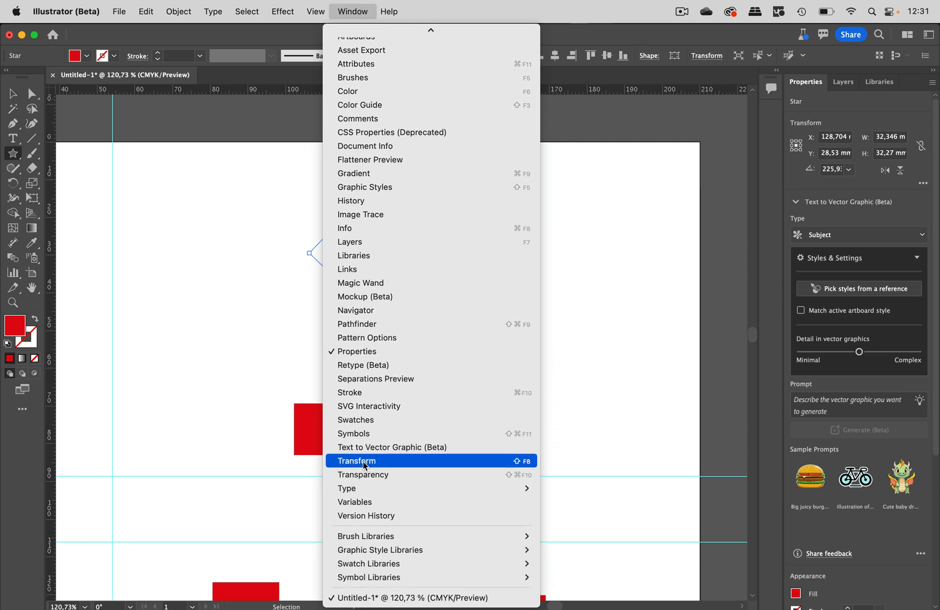
Set the star to 16 points with the Transform panel's points slider.
left_click(357, 461)
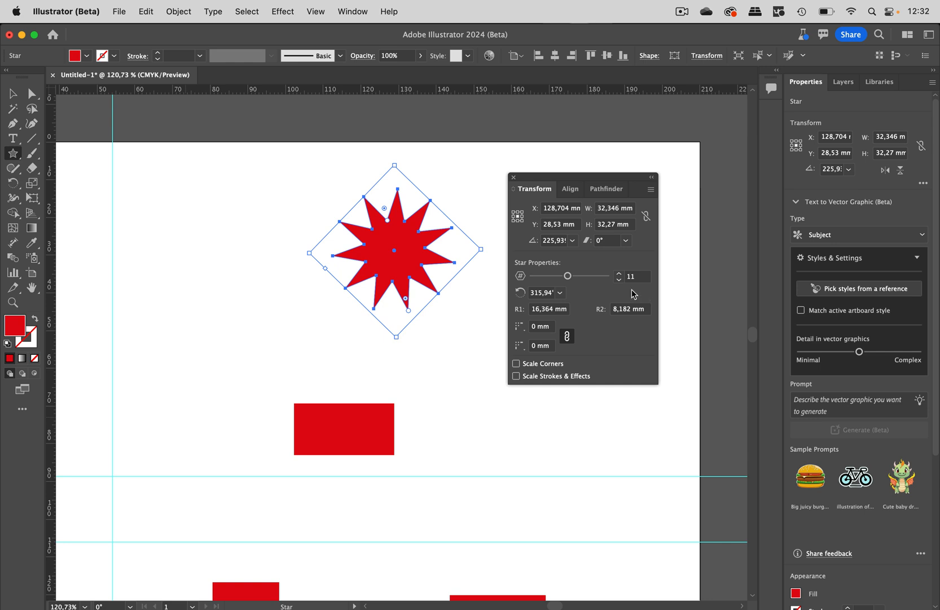
left_click_drag(568, 276, 584, 276)
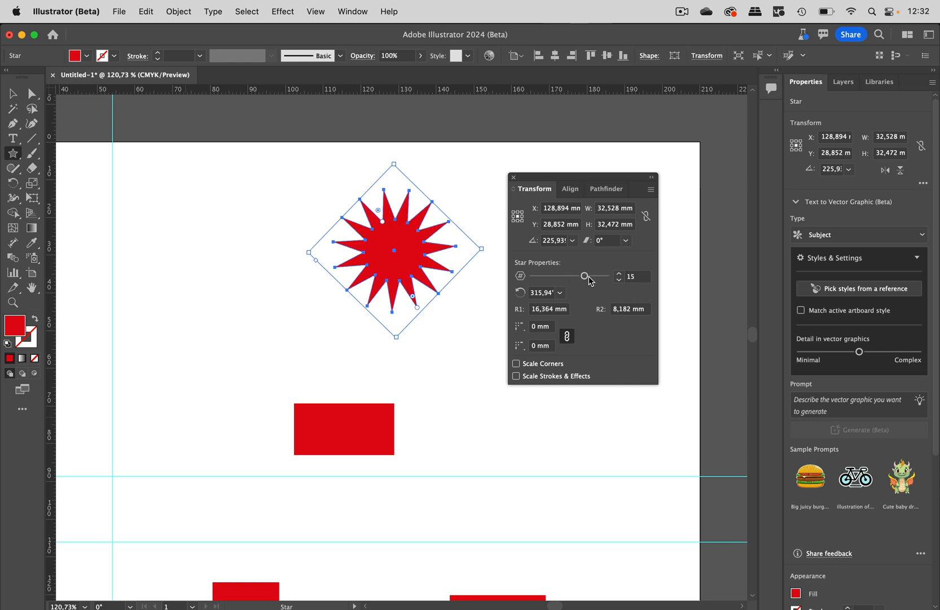
left_click_drag(585, 276, 567, 276)
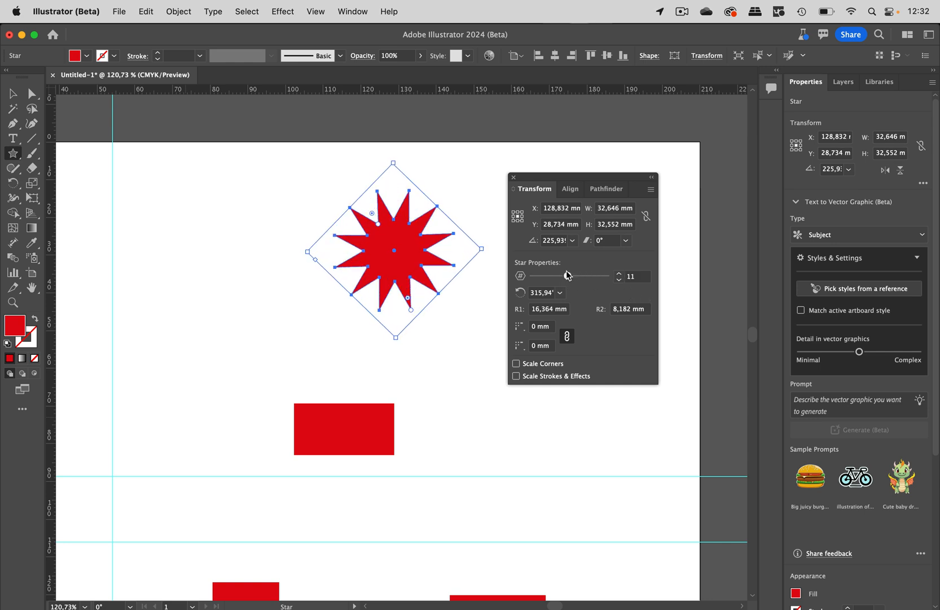
left_click_drag(552, 276, 589, 276)
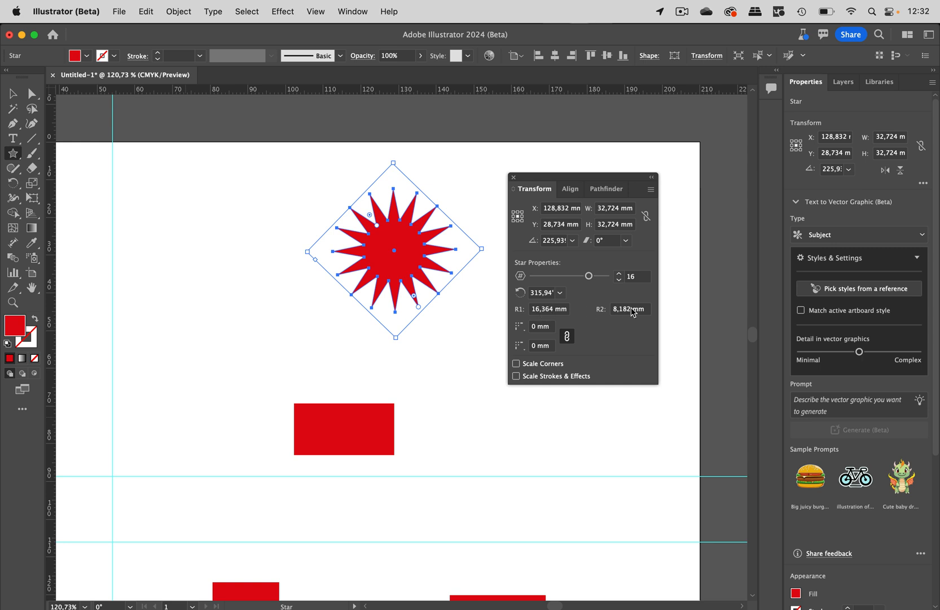
mouse_move(531, 315)
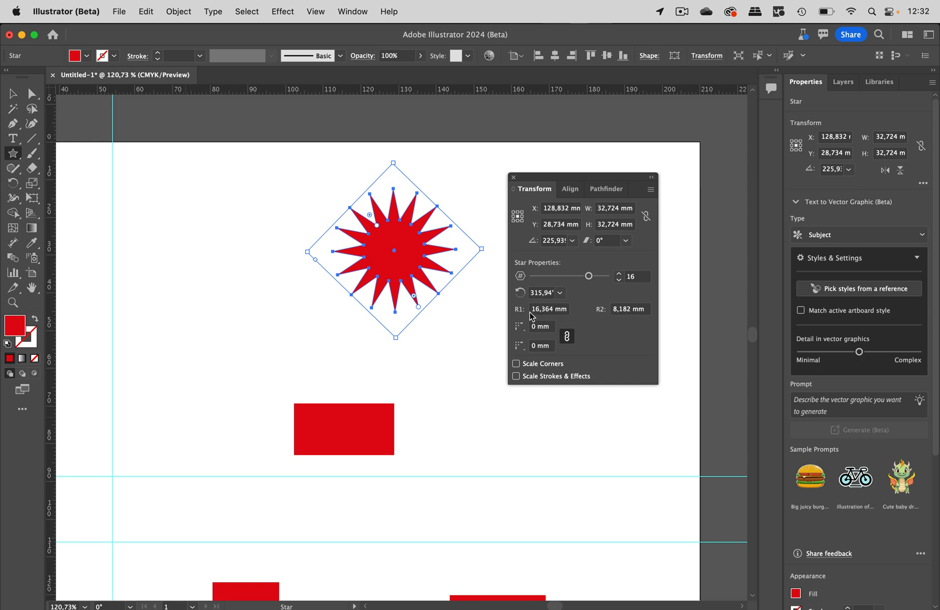
mouse_move(579, 286)
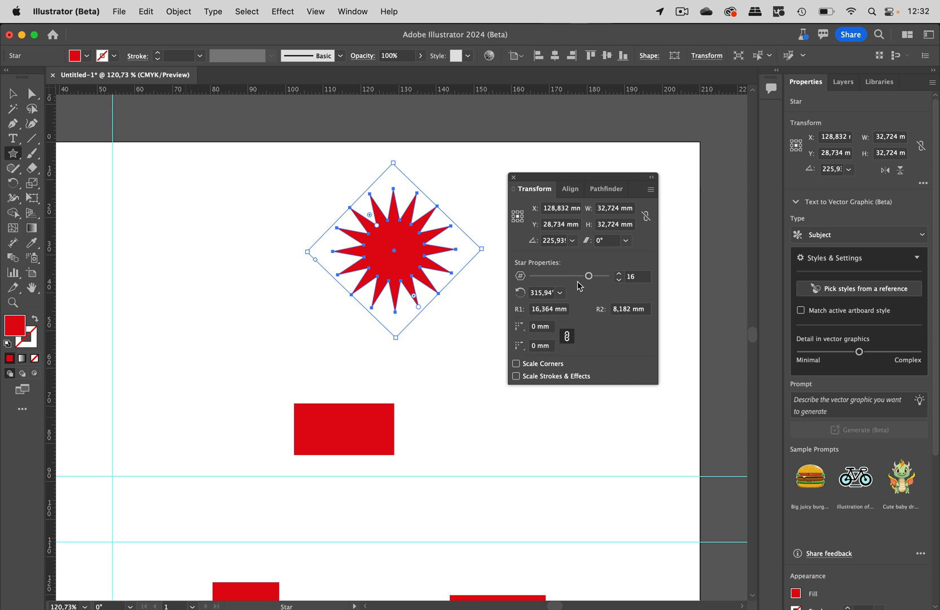
mouse_move(517, 183)
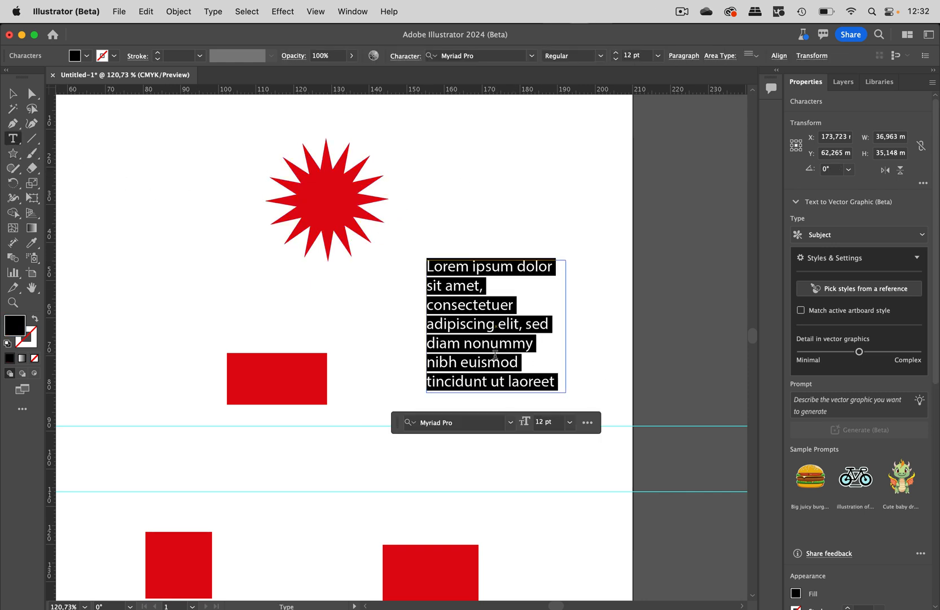
Select 'amet, consectetuer' and make it italic and underlined.
left_click(461, 286)
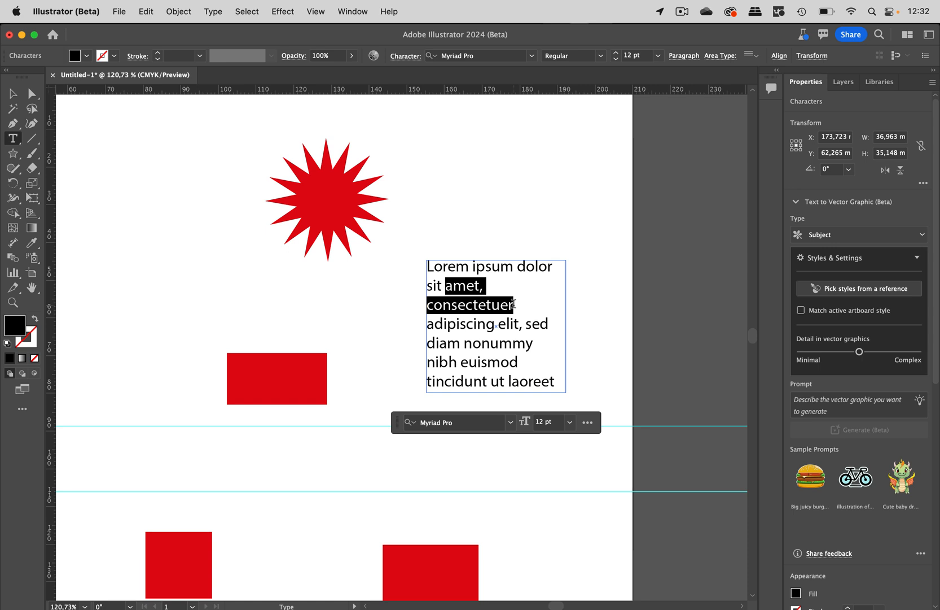
left_click(496, 324)
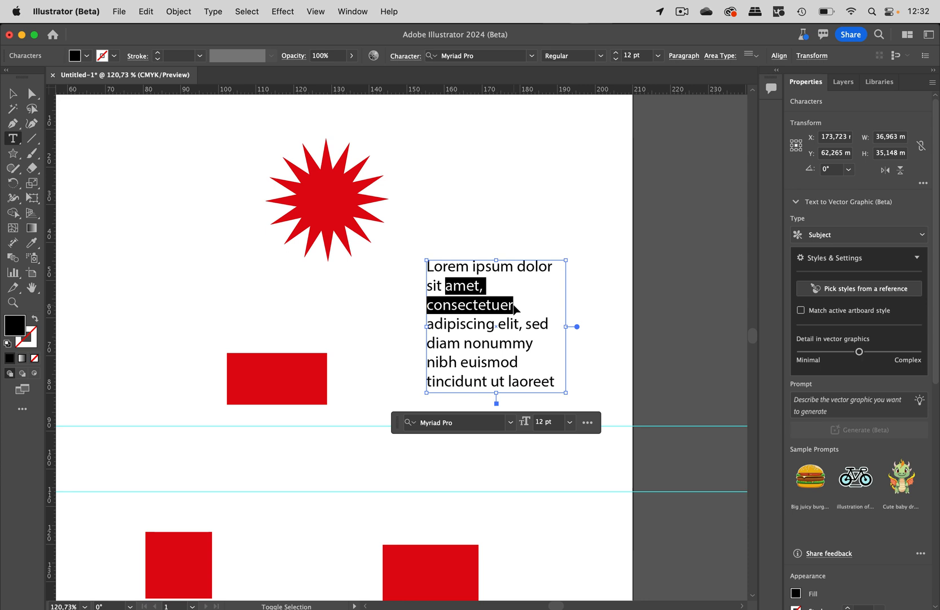
left_click(570, 55)
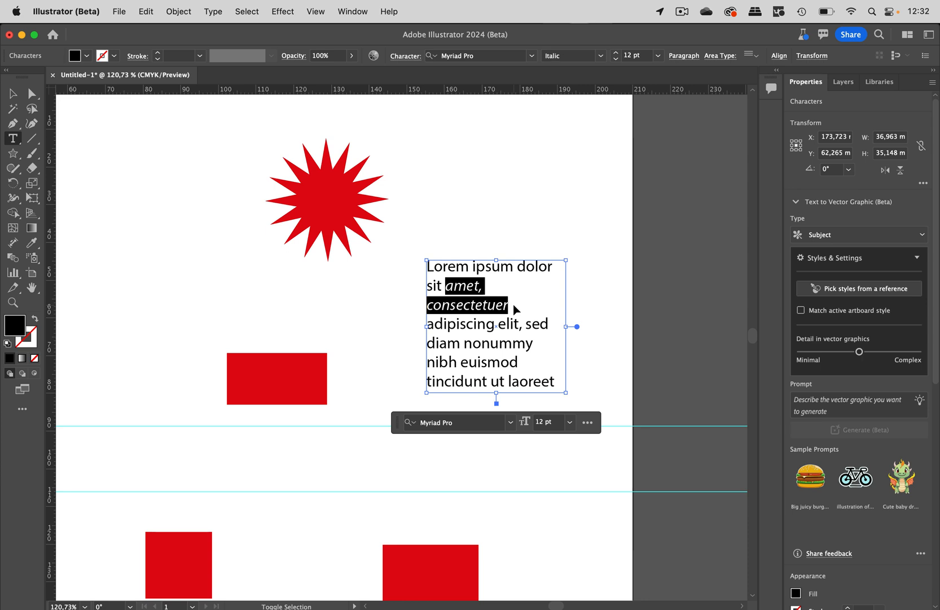
mouse_move(569, 55)
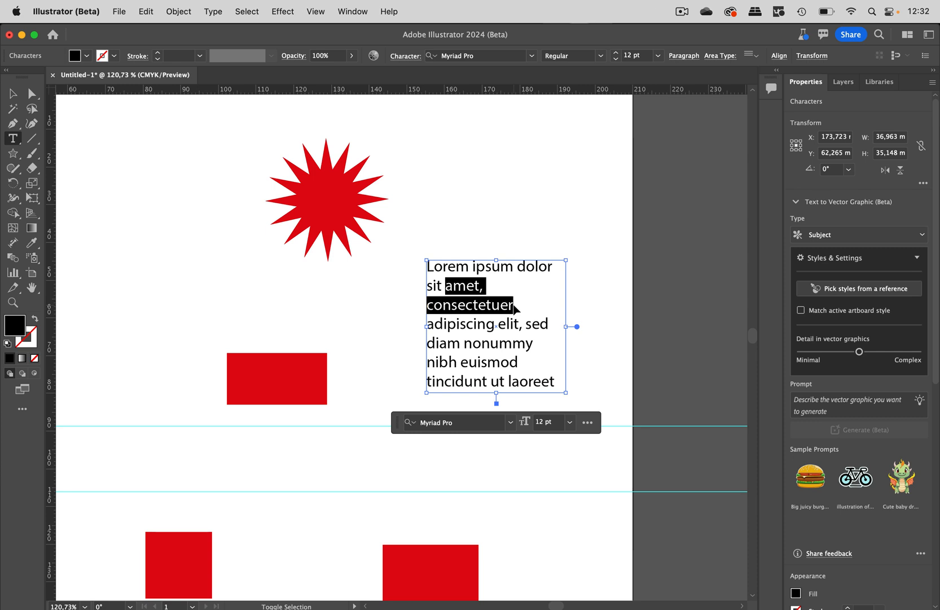
key("cmd+shift+u")
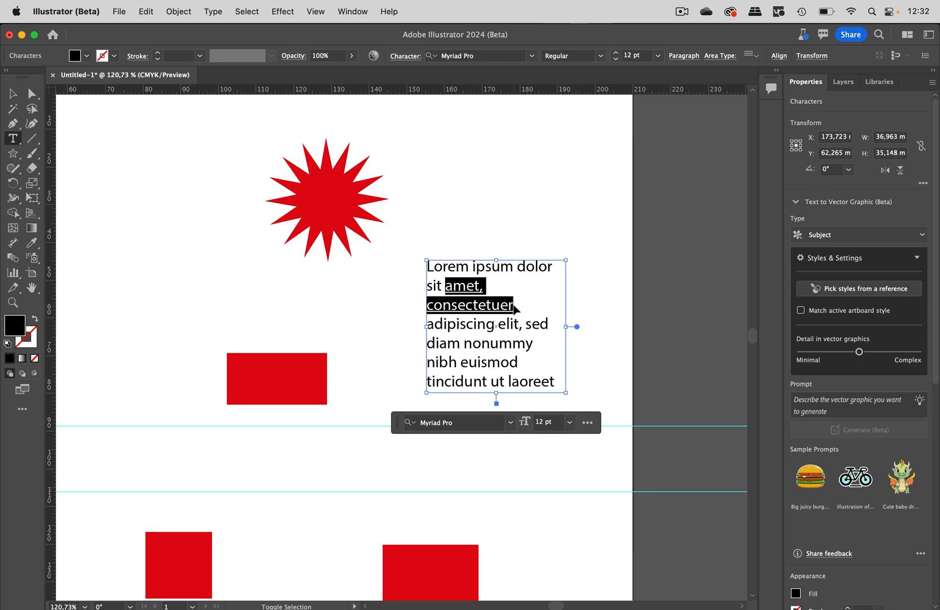
Reapply italic to the selected words and toggle bold on and off.
left_click(570, 55)
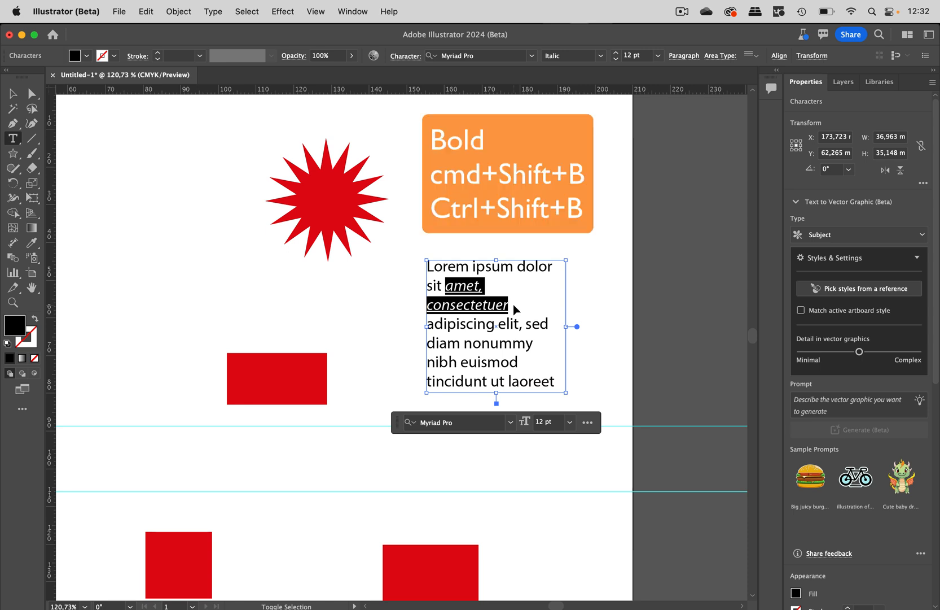
key("cmd+shift+b")
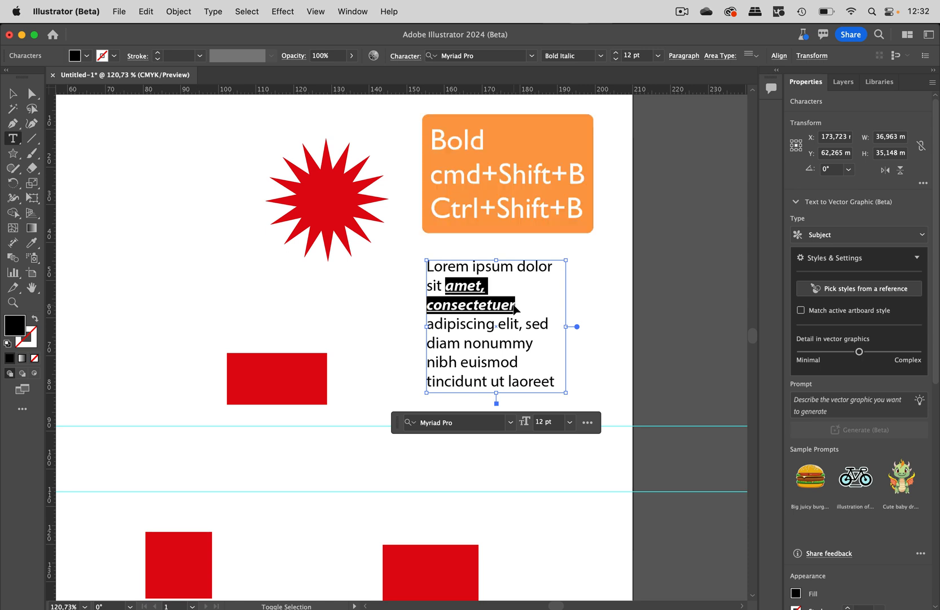
key("cmd+shift+b")
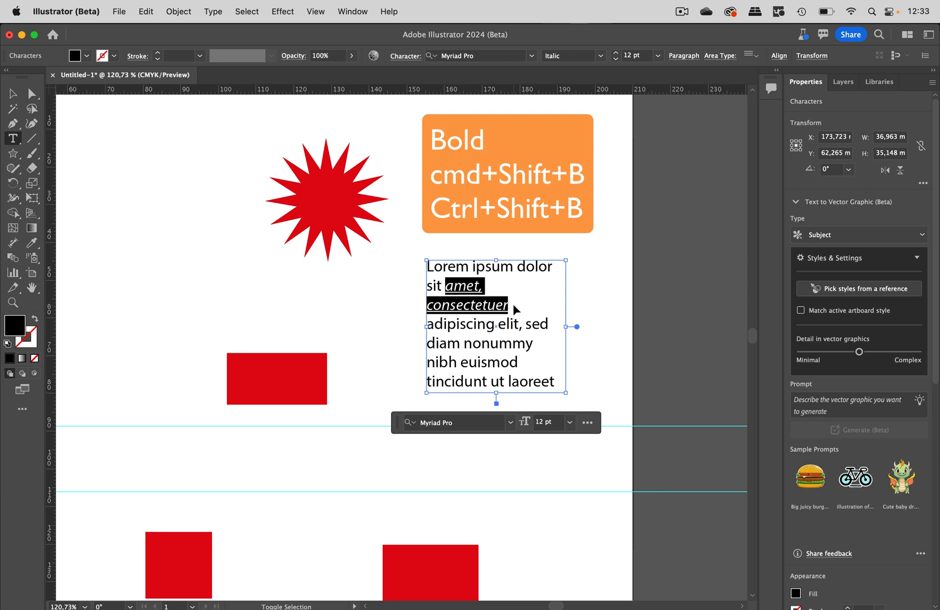